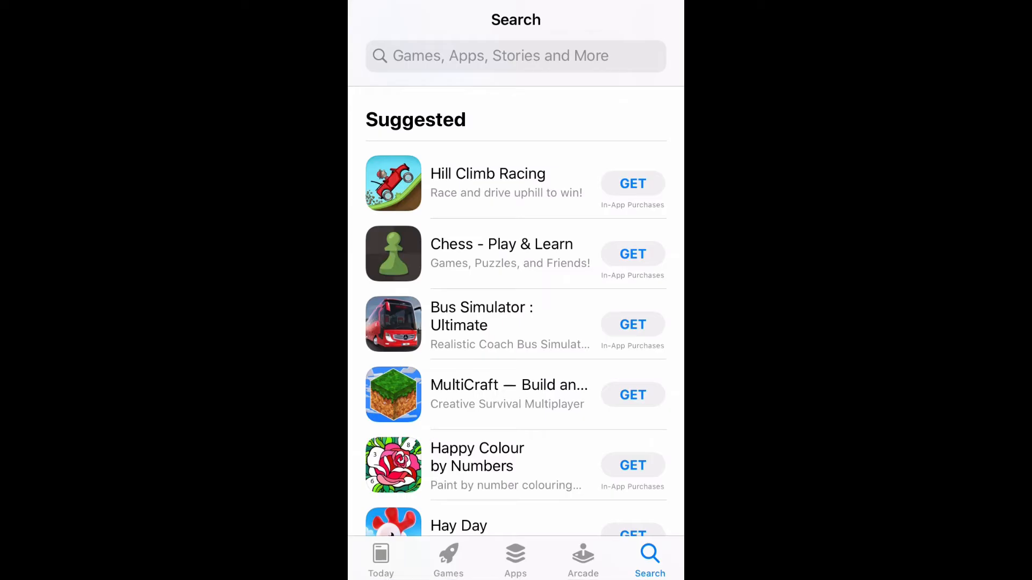
# Search the App Store for 'dji fly'
pyautogui.write('D')
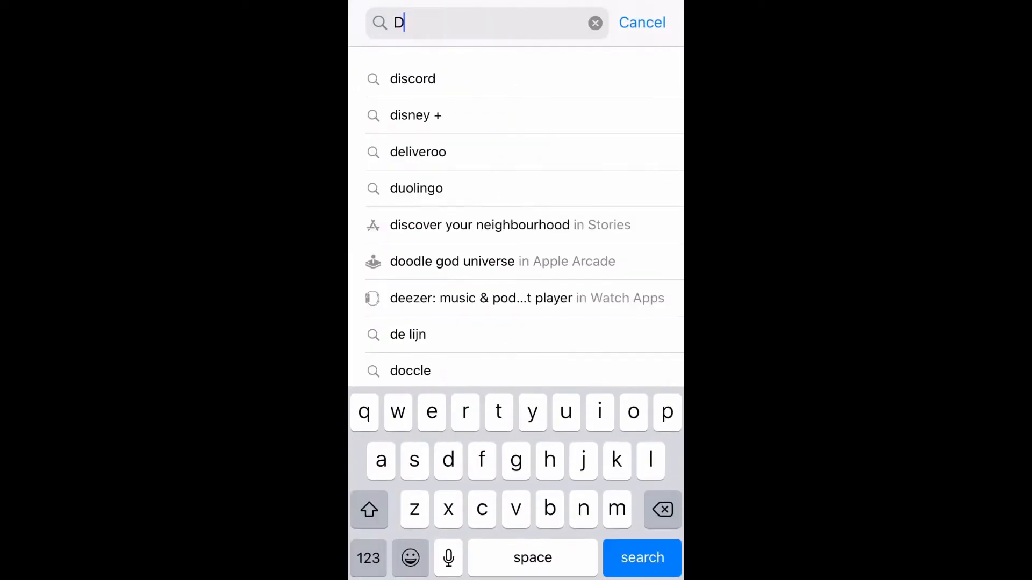
pyautogui.write('ji fly')
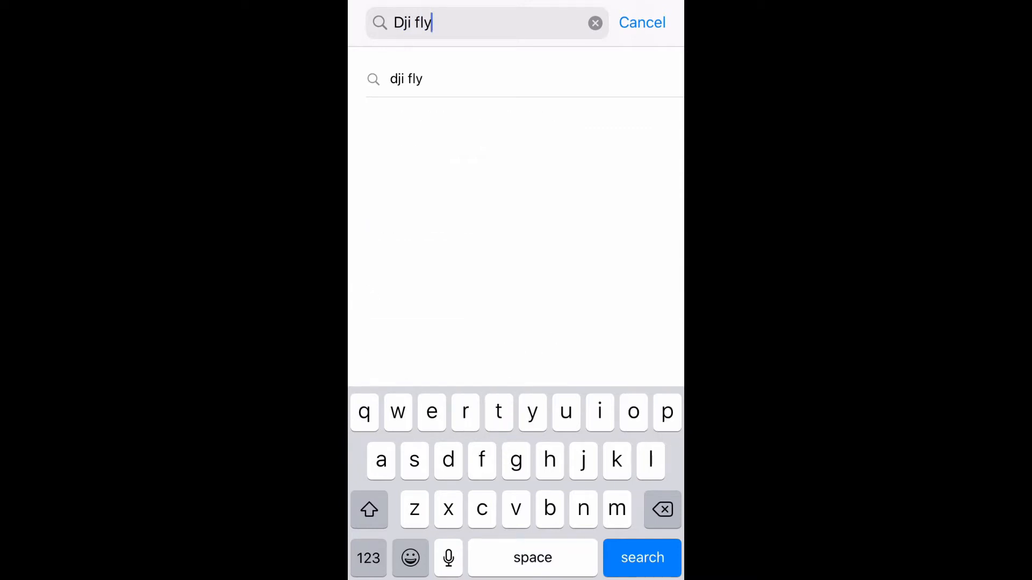
pyautogui.click(642, 558)
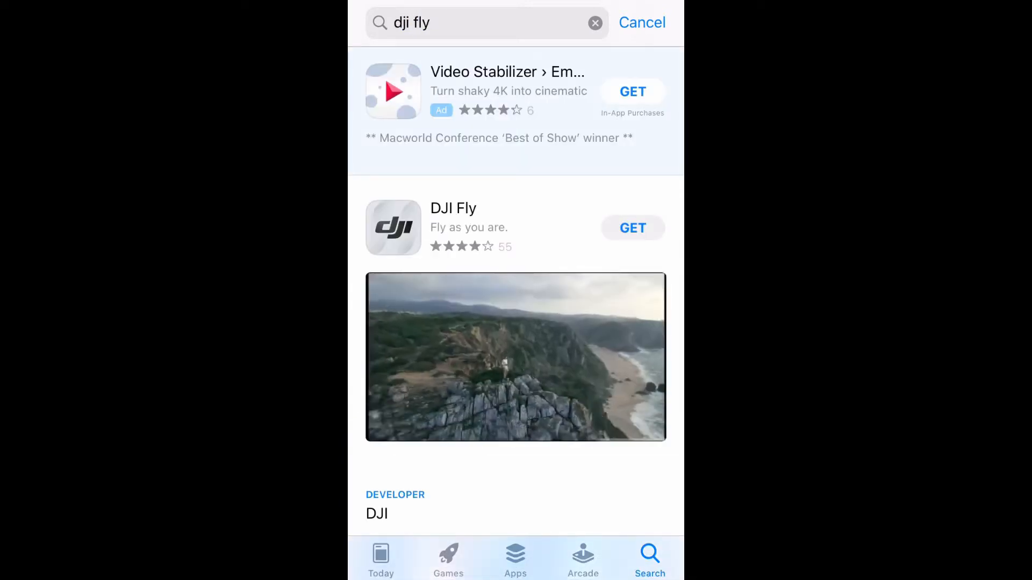
# Install DJI Fly by DJI and launch it once installed
pyautogui.click(632, 228)
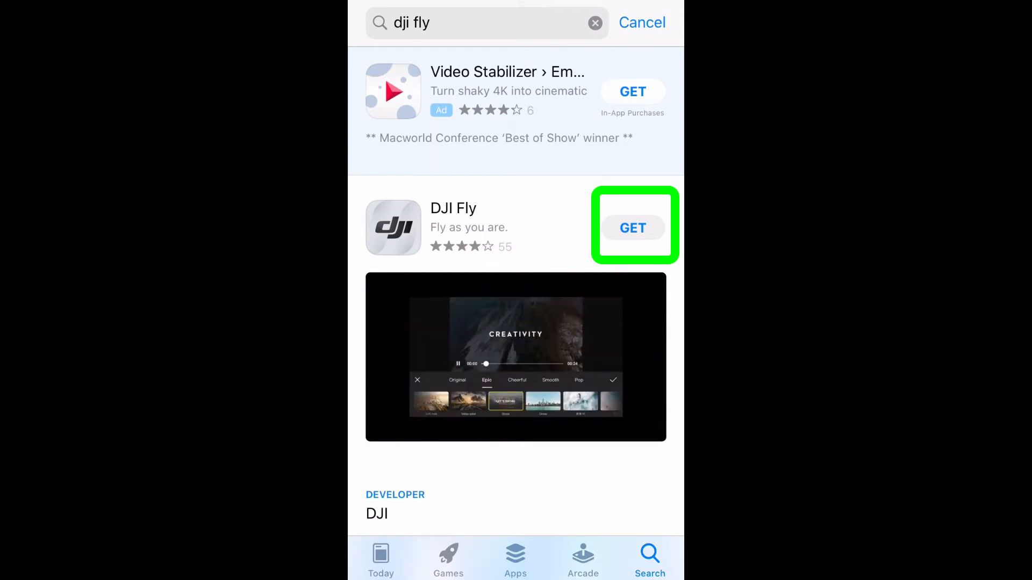
pyautogui.click(632, 228)
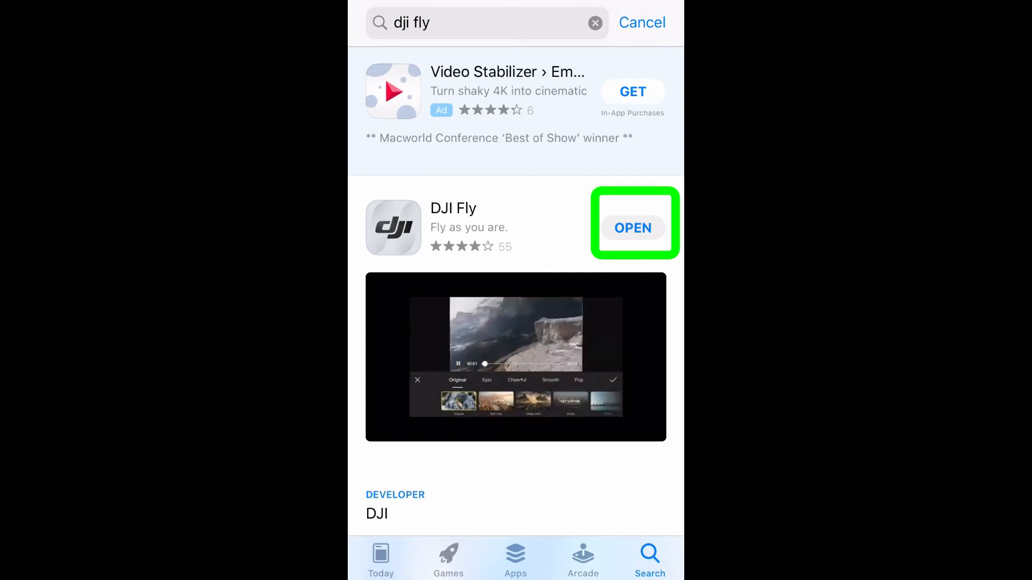
pyautogui.click(632, 228)
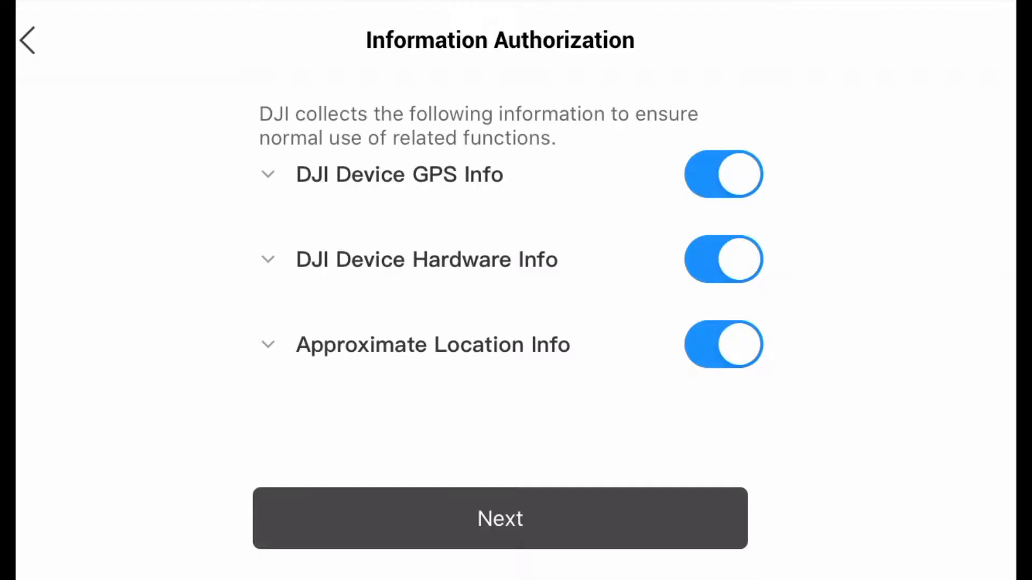
# Pass Information Authorization and reach the phone number or email login field
pyautogui.click(500, 518)
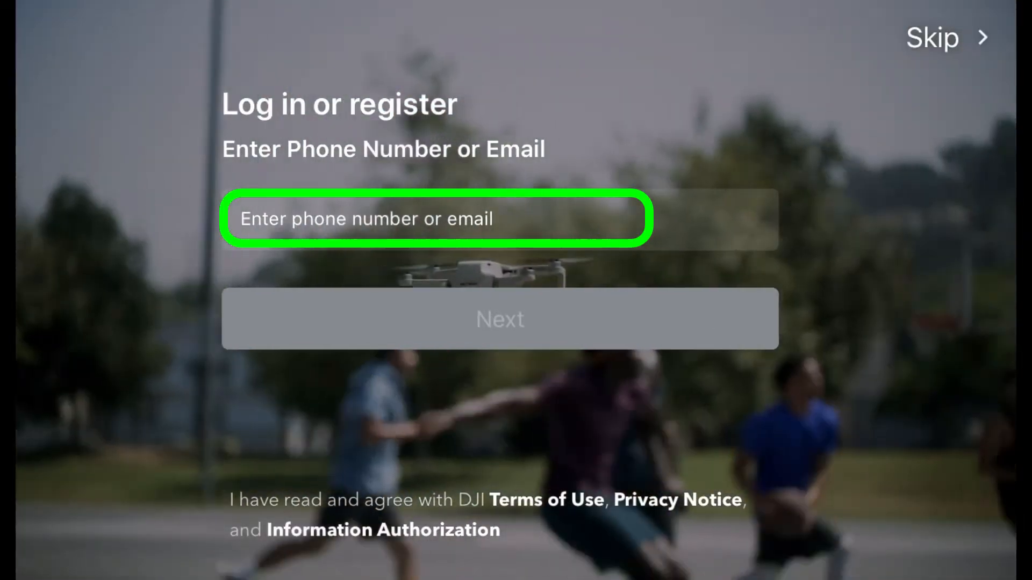
pyautogui.click(932, 38)
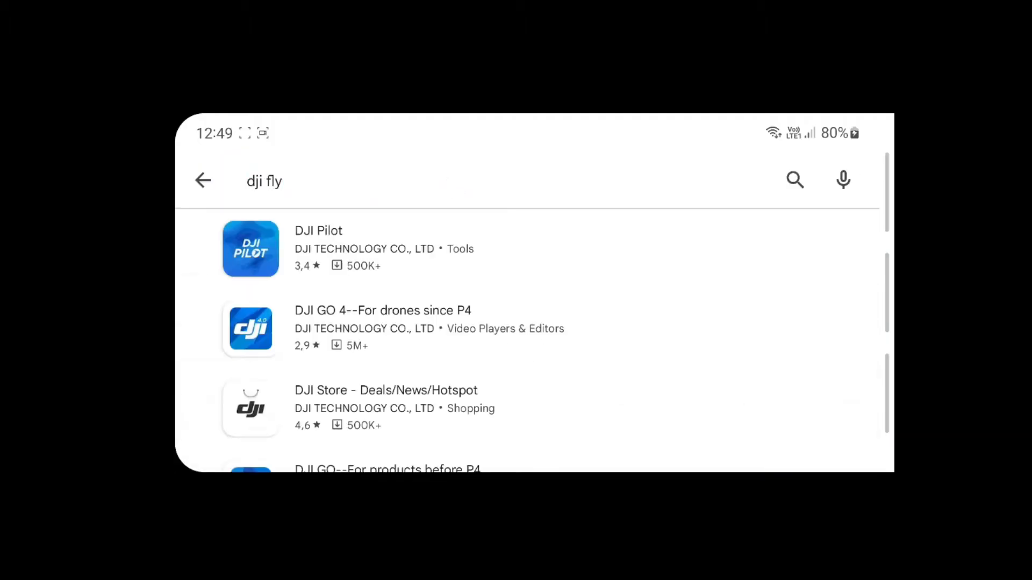
# Scroll through the Play Store results for 'dji fly app', which lack DJI Fly
pyautogui.scroll(-3)
pyautogui.write(' app')
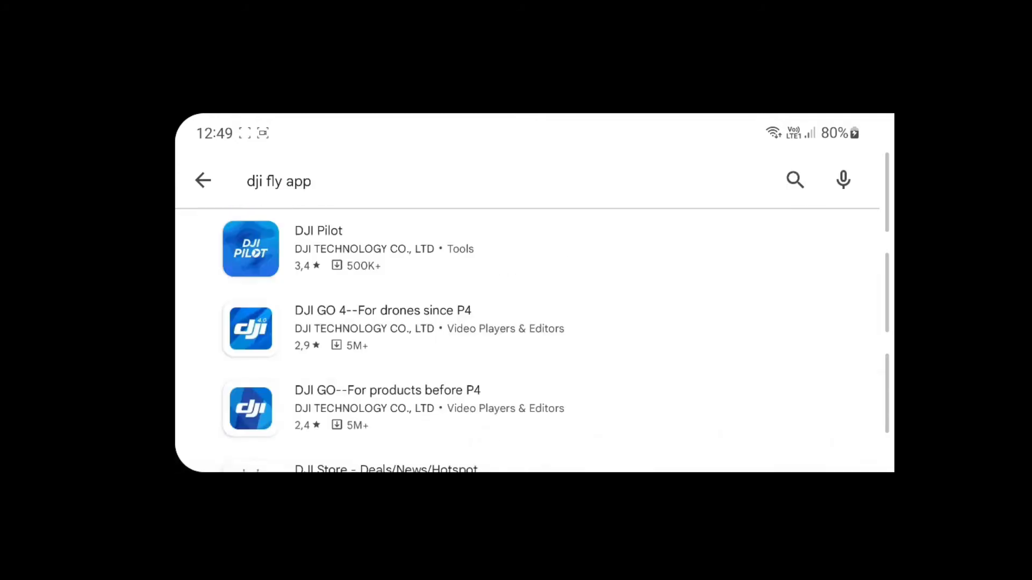
pyautogui.scroll(-3)
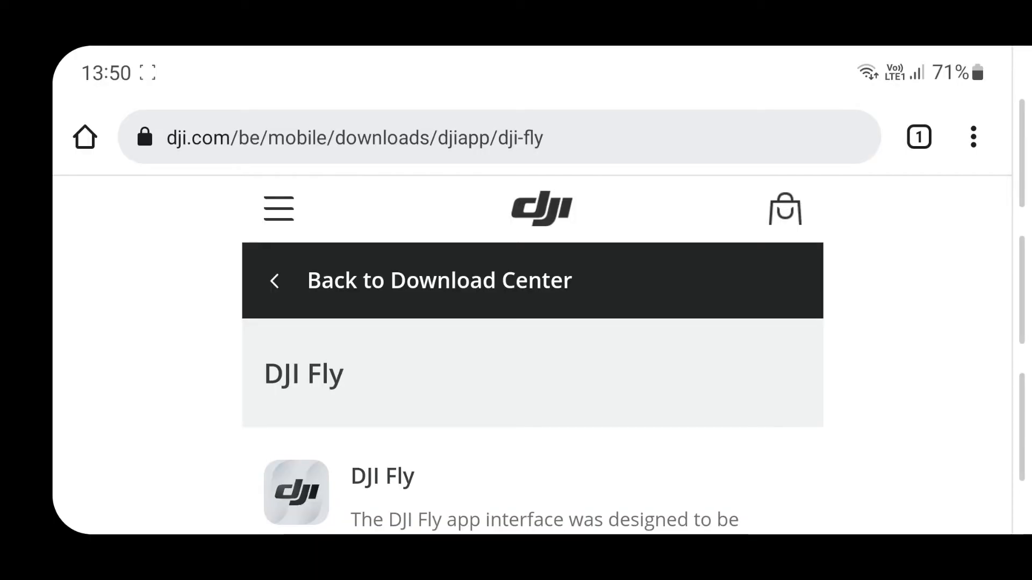
# Download the DJI Fly Android APK from DJI's page despite the harmful-file warning
pyautogui.scroll(-3)
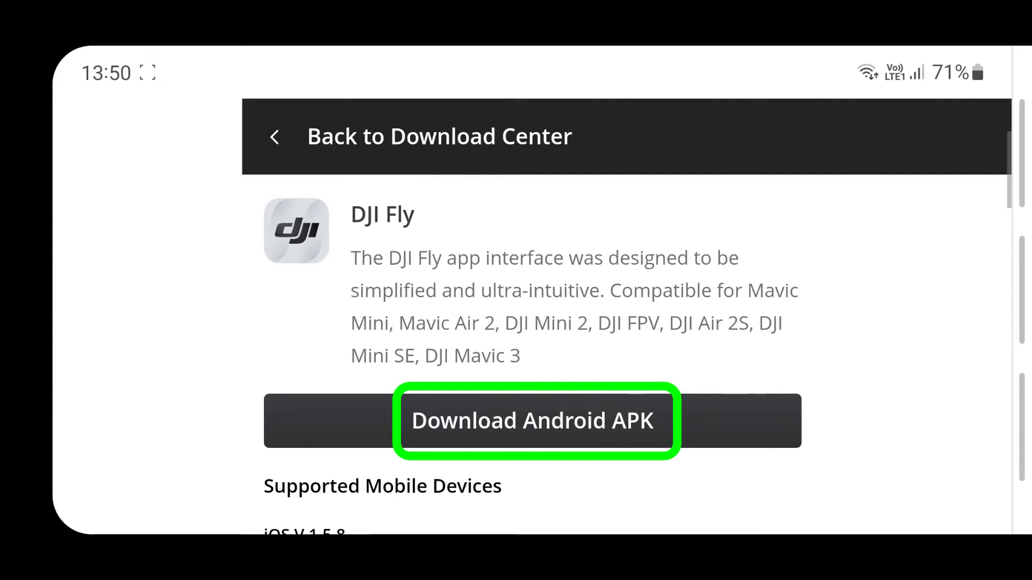
pyautogui.click(534, 420)
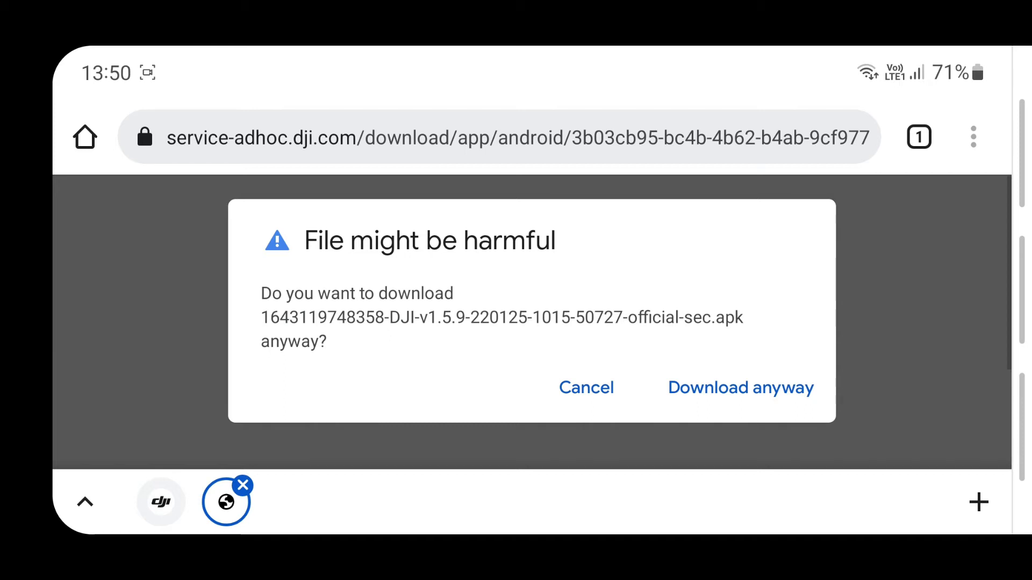
pyautogui.click(741, 389)
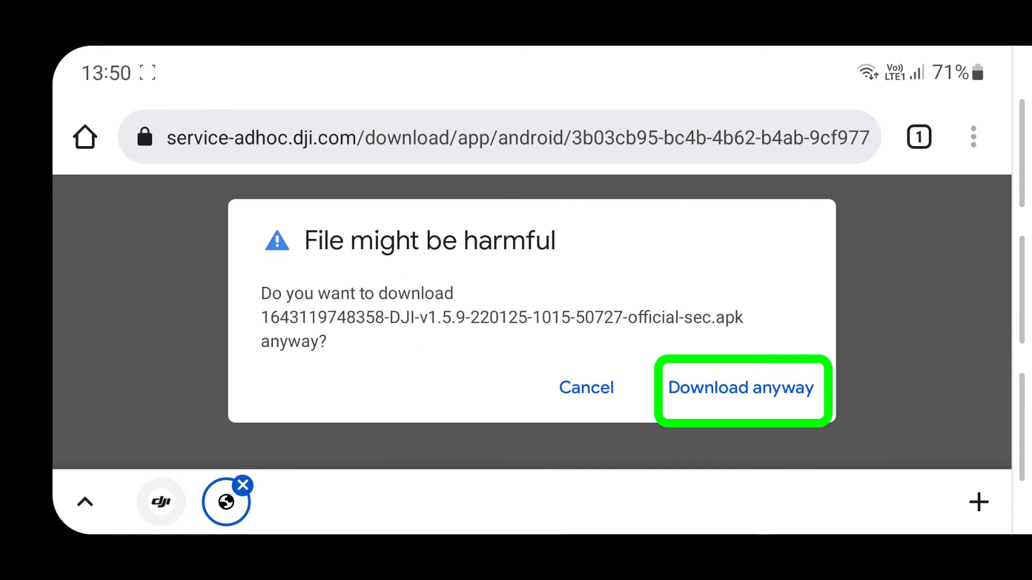
pyautogui.click(741, 388)
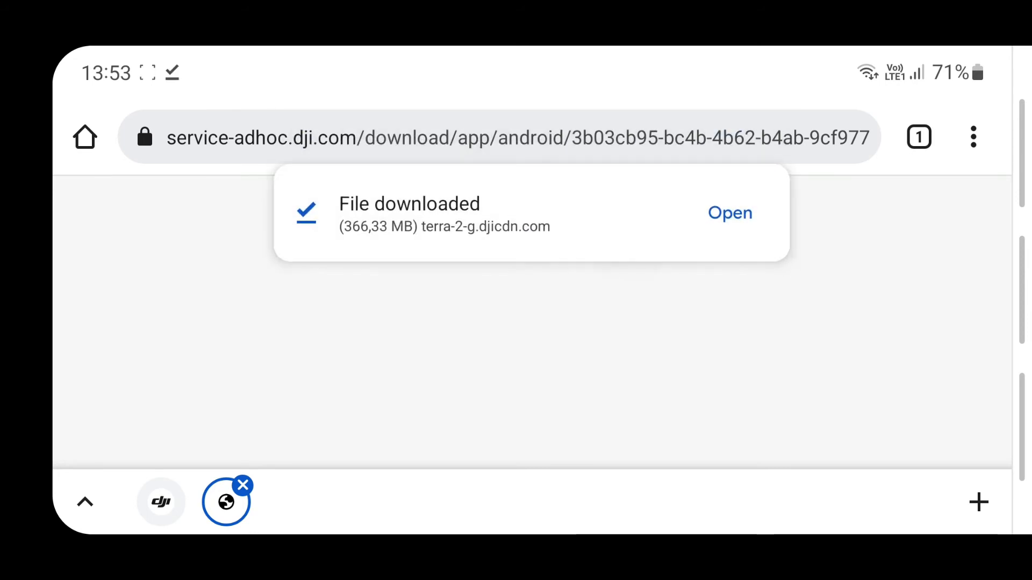
# Open the downloaded APK and go to the install-unknown-apps permission when blocked
pyautogui.click(729, 213)
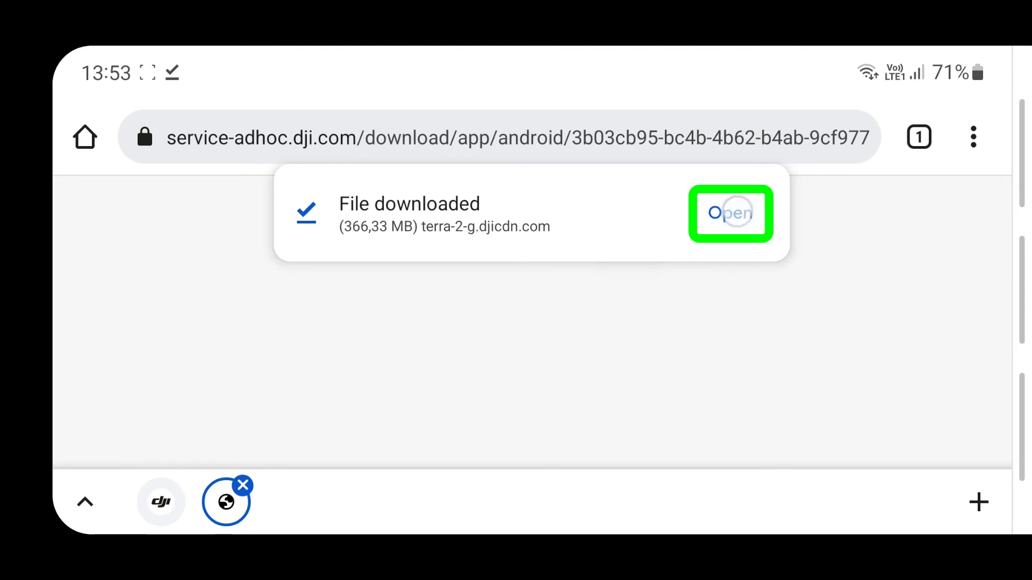
pyautogui.click(731, 213)
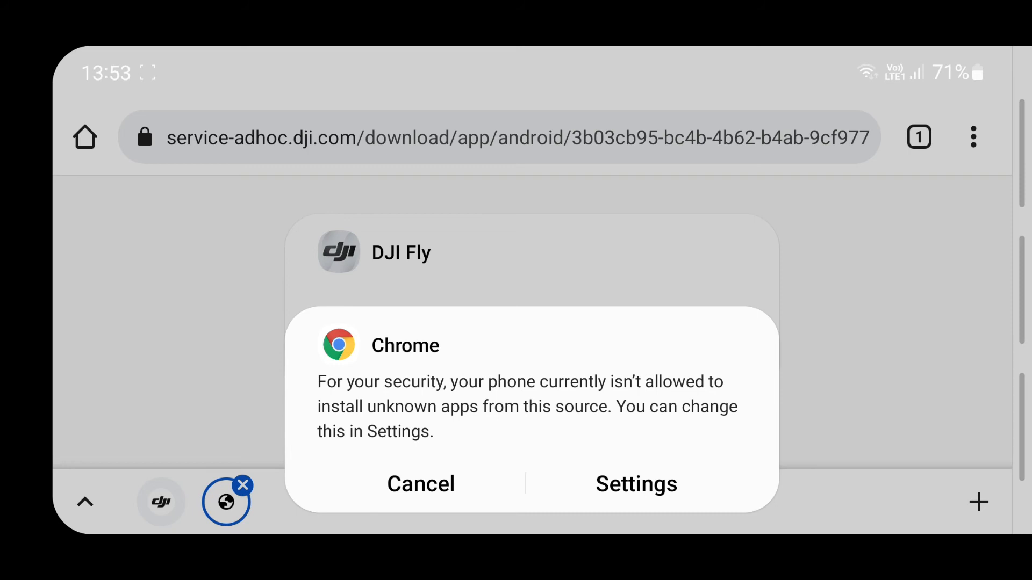
pyautogui.click(636, 484)
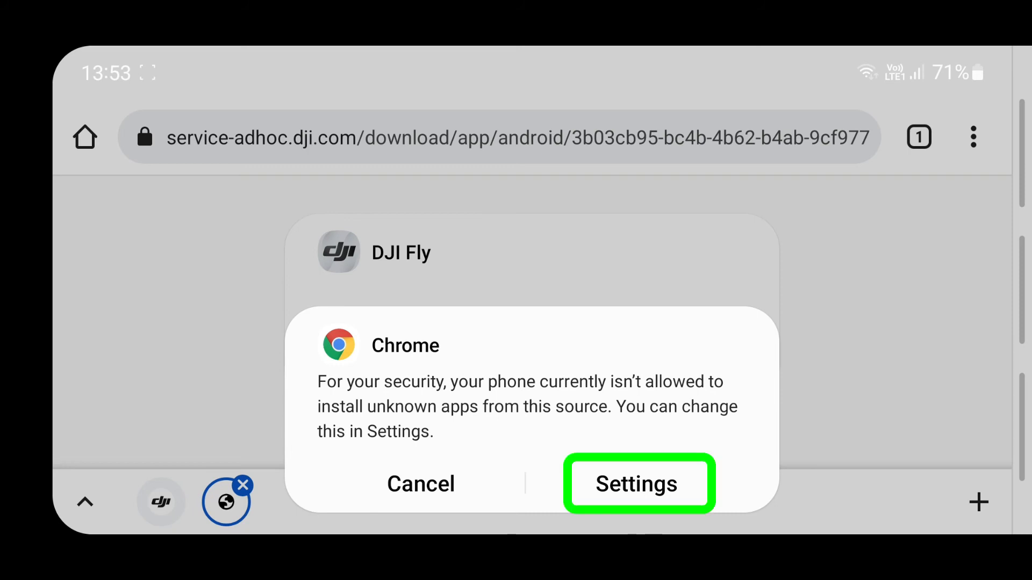
pyautogui.click(637, 483)
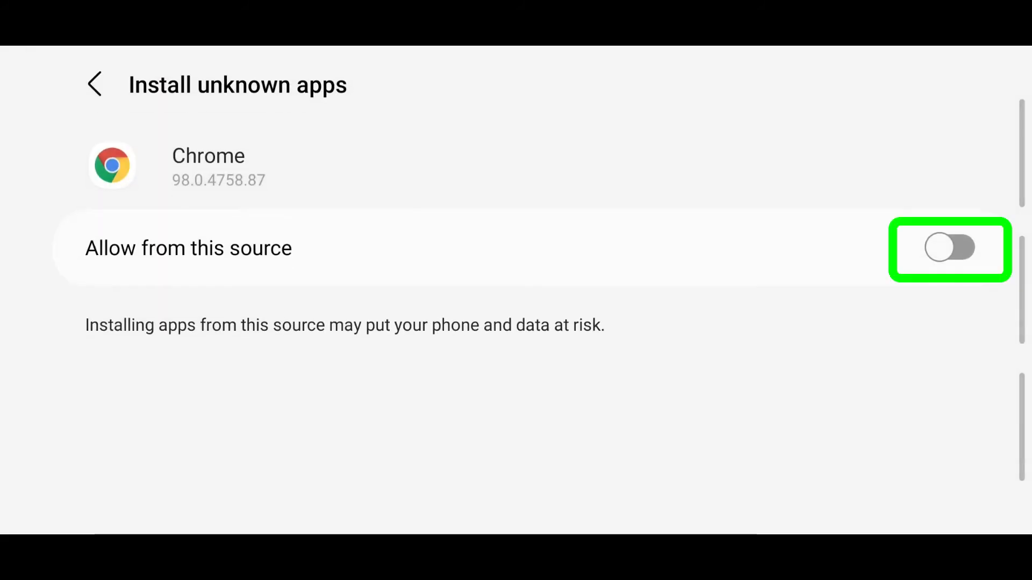
# Allow Chrome to install unknown apps and confirm installing DJI Fly
pyautogui.click(950, 248)
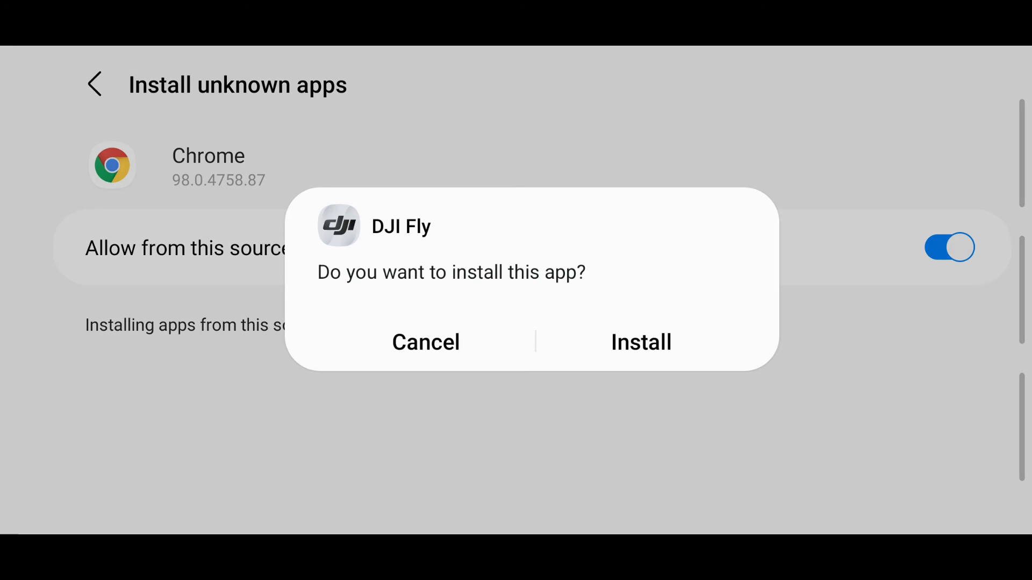
pyautogui.click(640, 342)
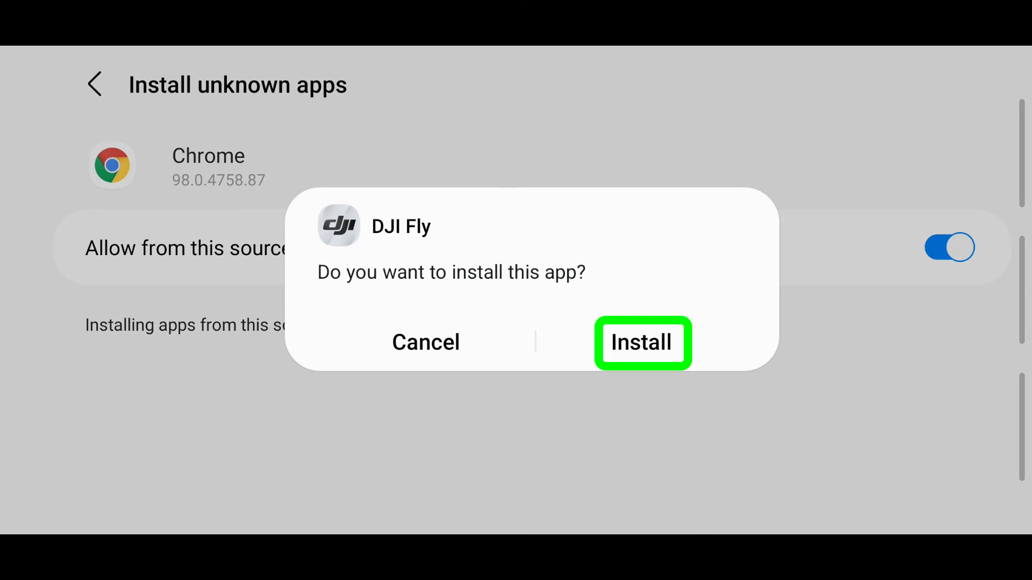
pyautogui.click(642, 341)
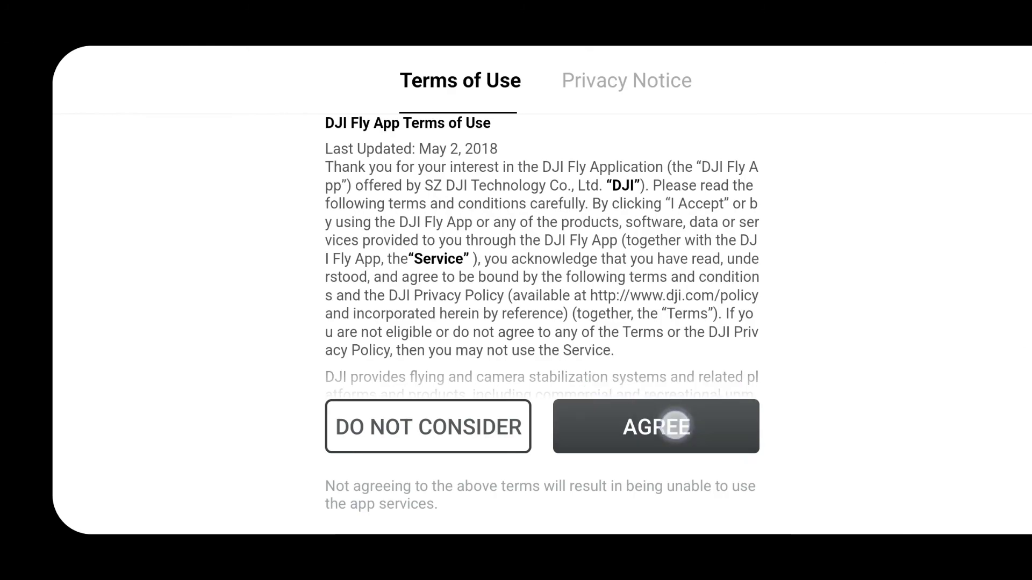
# Agree to the terms, answer location access, pass authorization and choose Not Now for product improvement
pyautogui.click(656, 427)
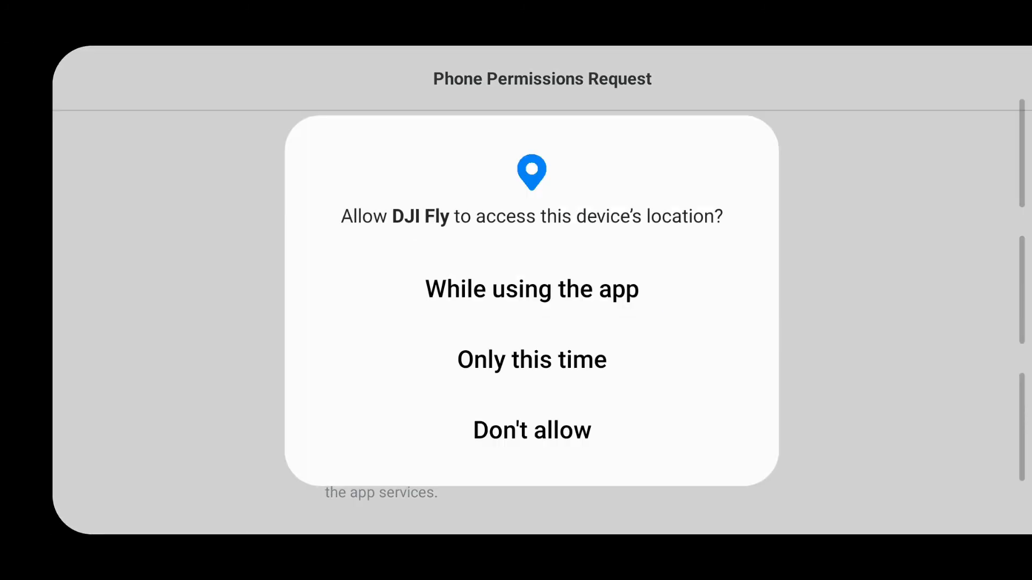
pyautogui.click(531, 289)
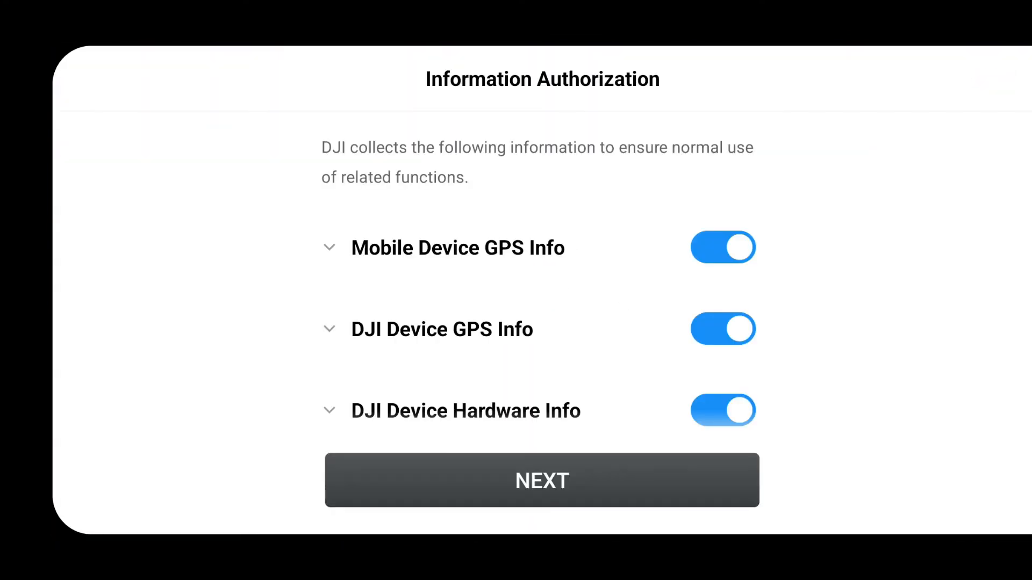
pyautogui.click(541, 481)
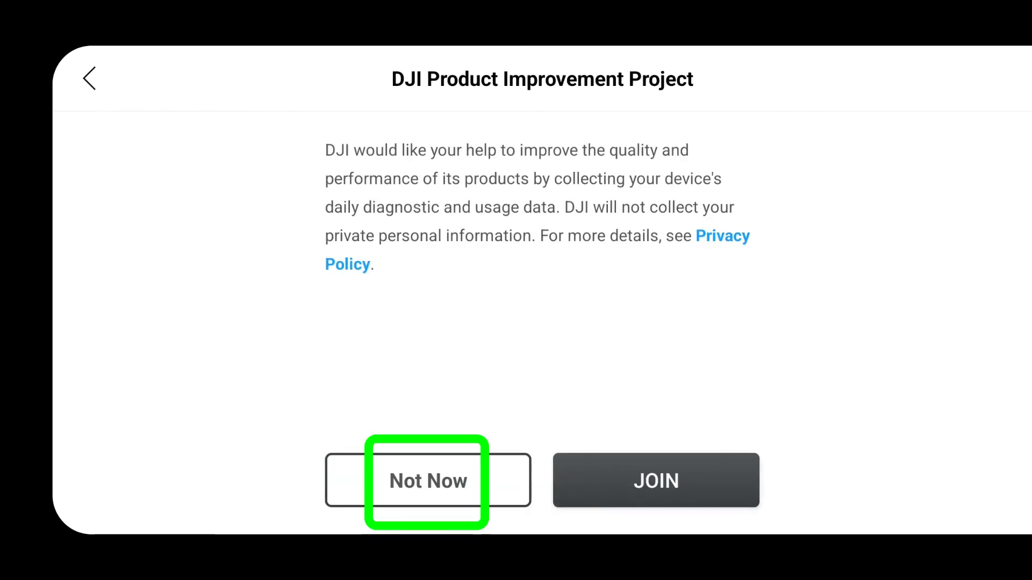
pyautogui.click(426, 480)
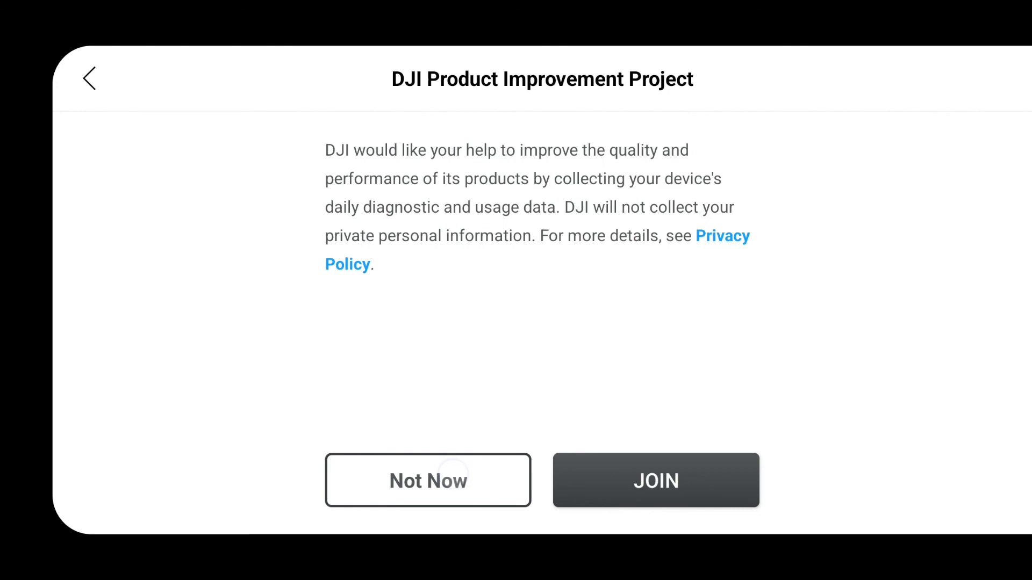
pyautogui.click(428, 480)
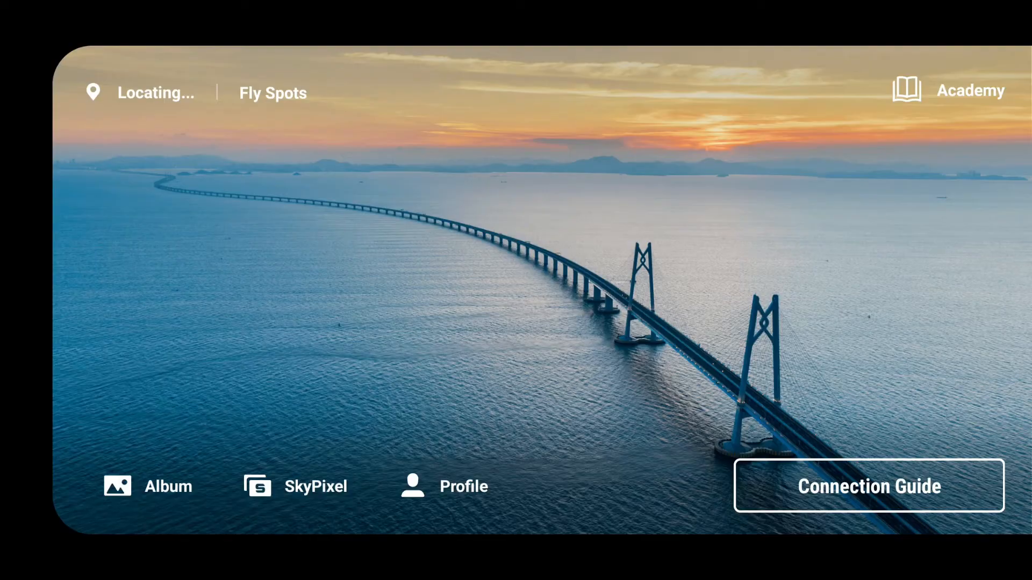